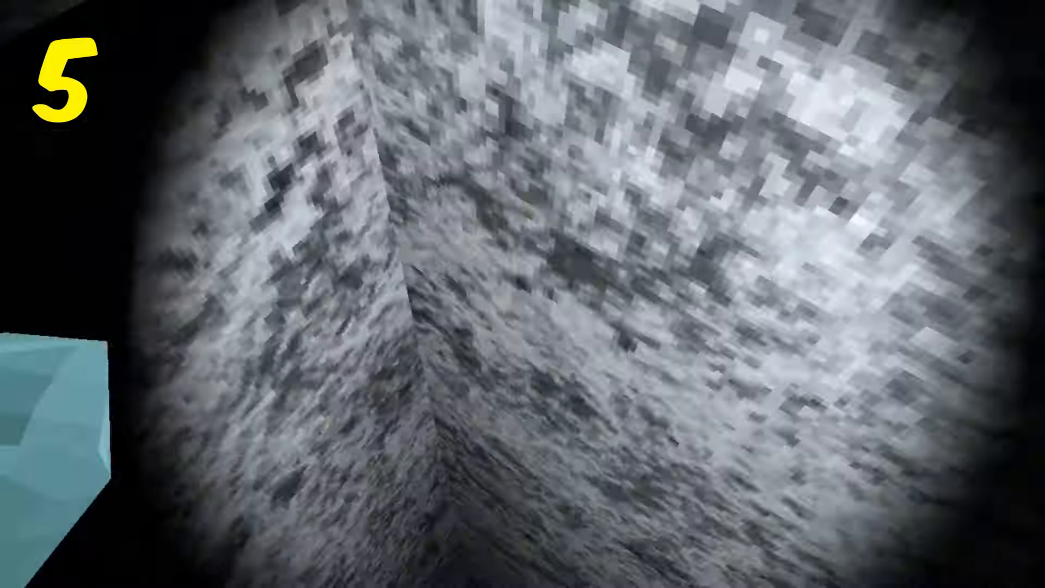
pyautogui.moveTo(522, 294)
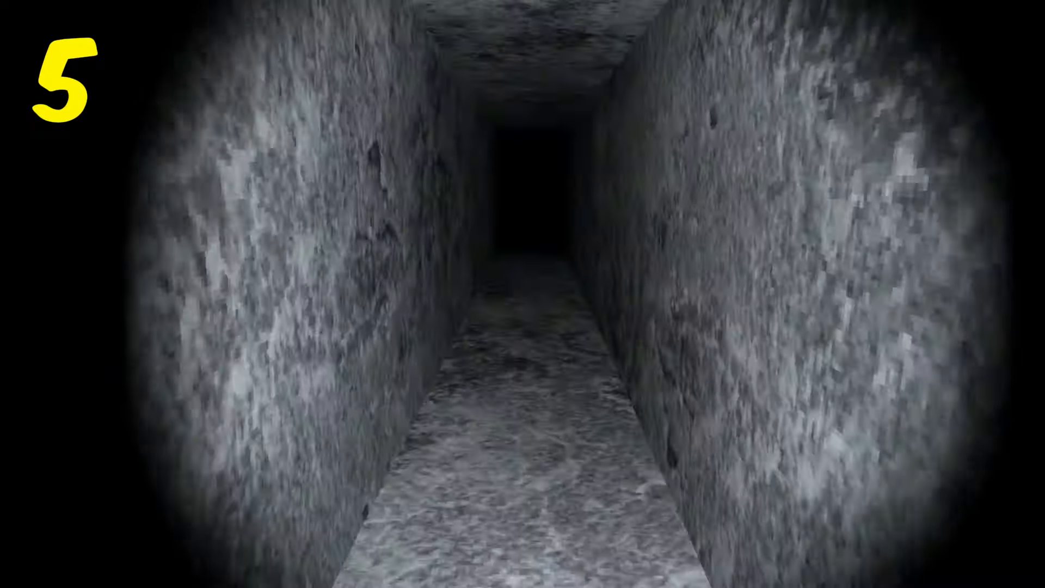
# Step: Walk forward through the narrow dark stone corridor up to its dead-end wall
pyautogui.press('w')
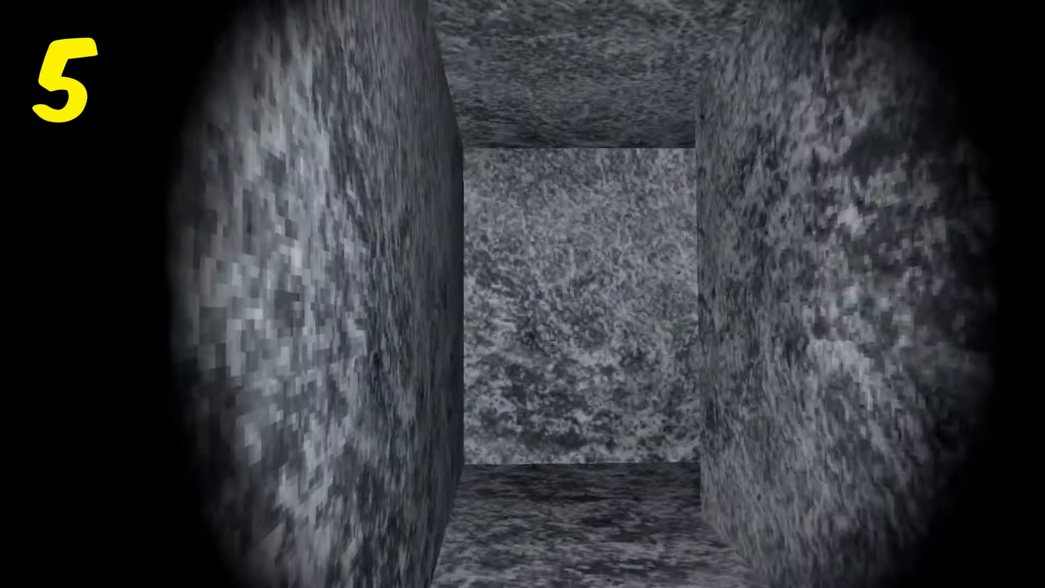